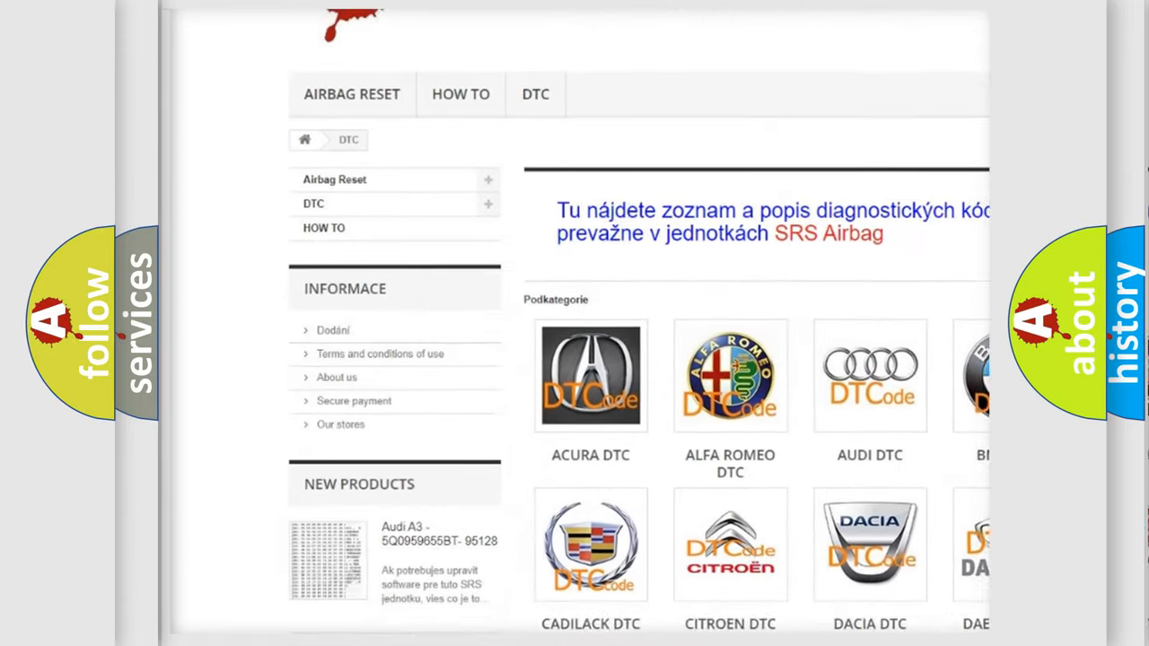
Browse the DTC brand categories and select the AUDI tile to list its code subcategories.
{"action": "scroll", "scroll_direction": "down", "scroll_amount": 3}
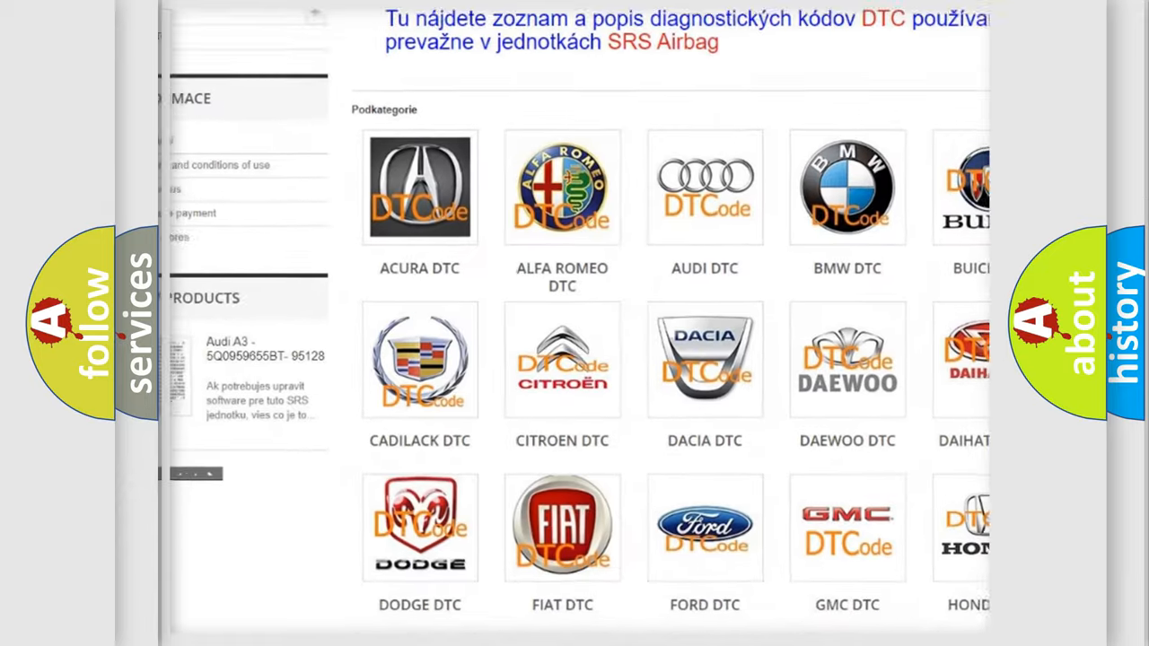
{"action": "scroll", "scroll_direction": "up", "scroll_amount": 3}
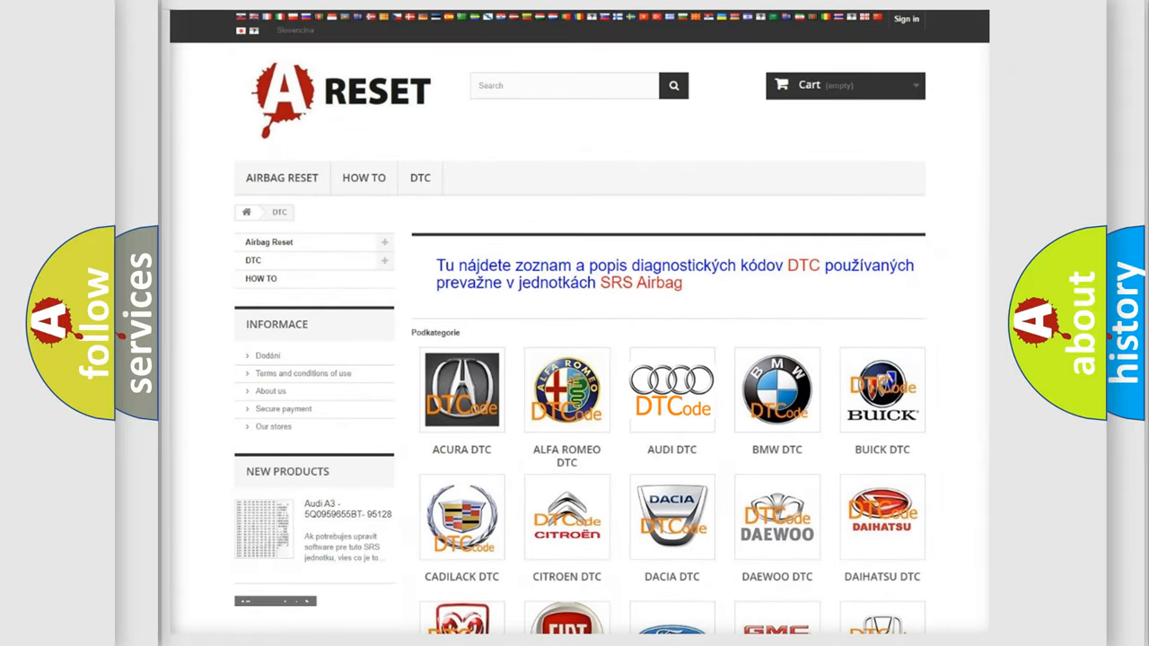
{"action": "left_click", "coordinate": [671, 389]}
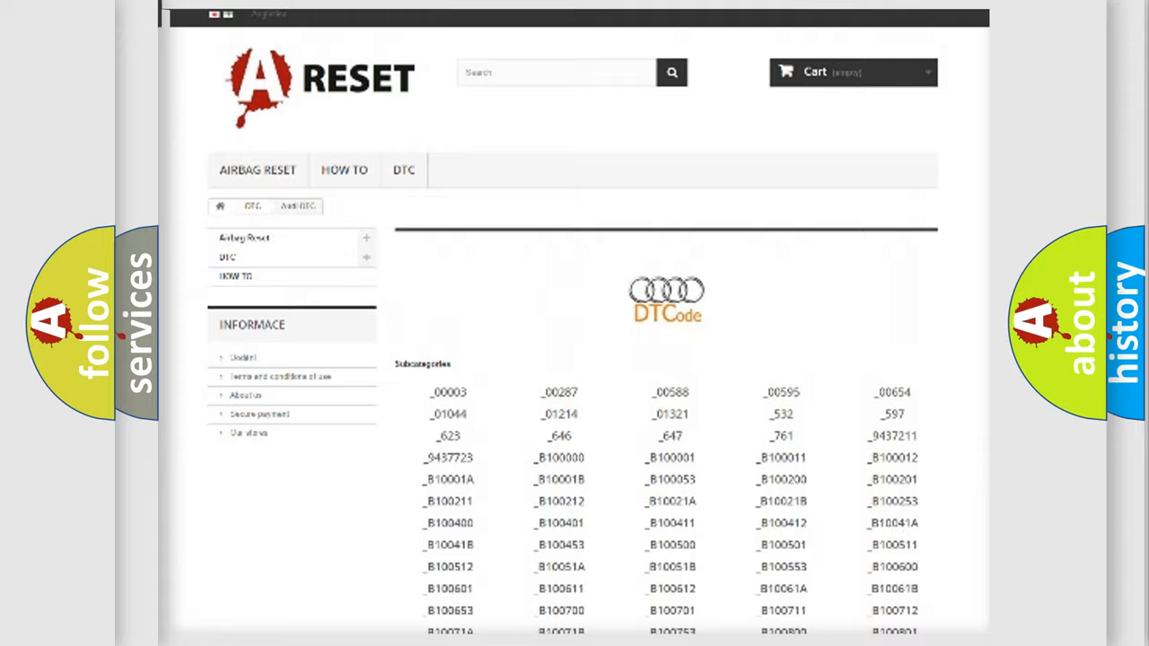